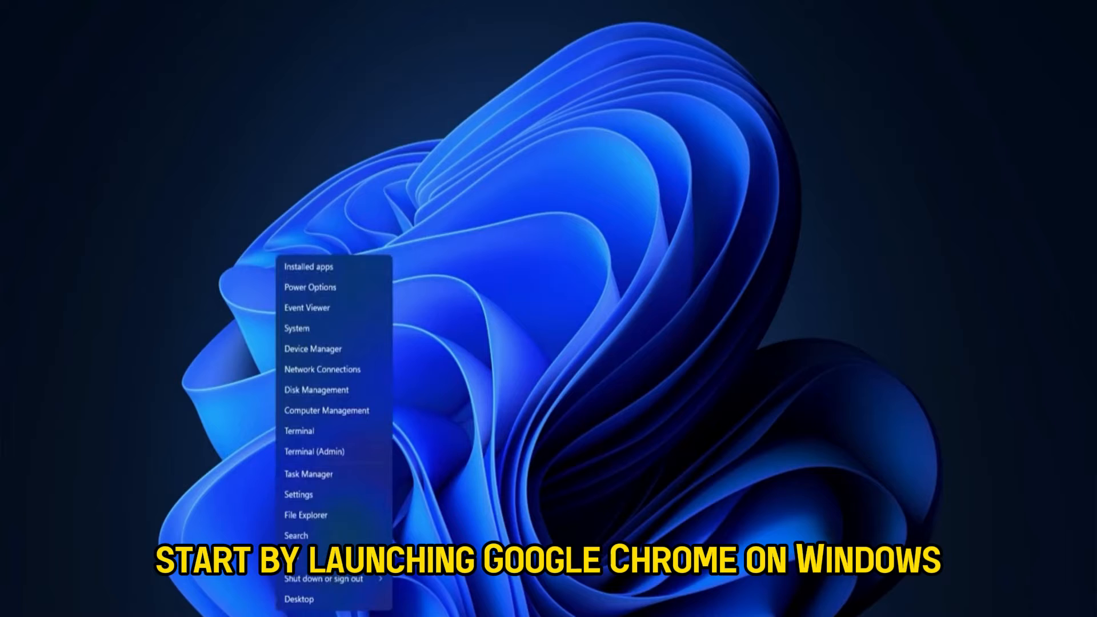
Step: Launch Task Manager from the Start quick link menu to list running apps
left_click(307, 473)
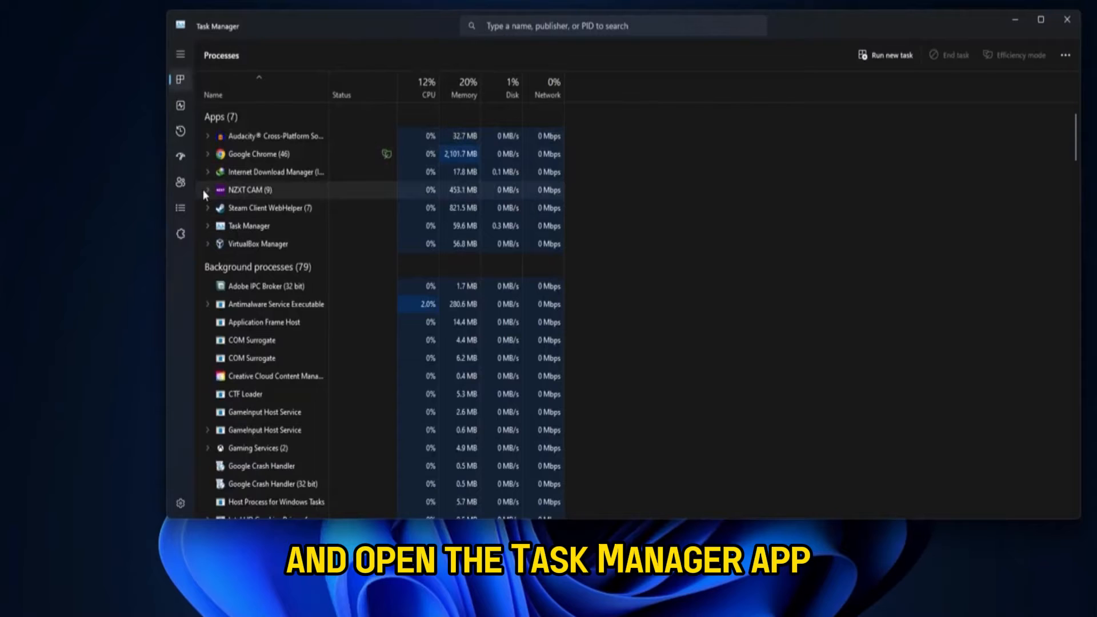
Step: Turn off Efficiency mode for the first cam_helper subprocess under the NZXT CAM group
left_click(206, 190)
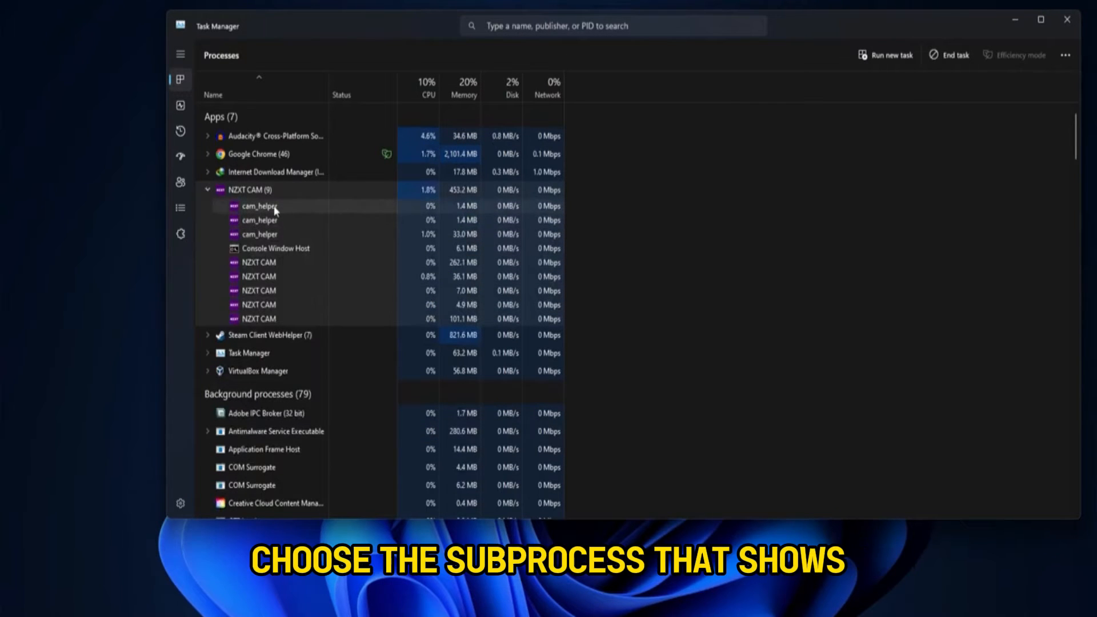
right_click(260, 206)
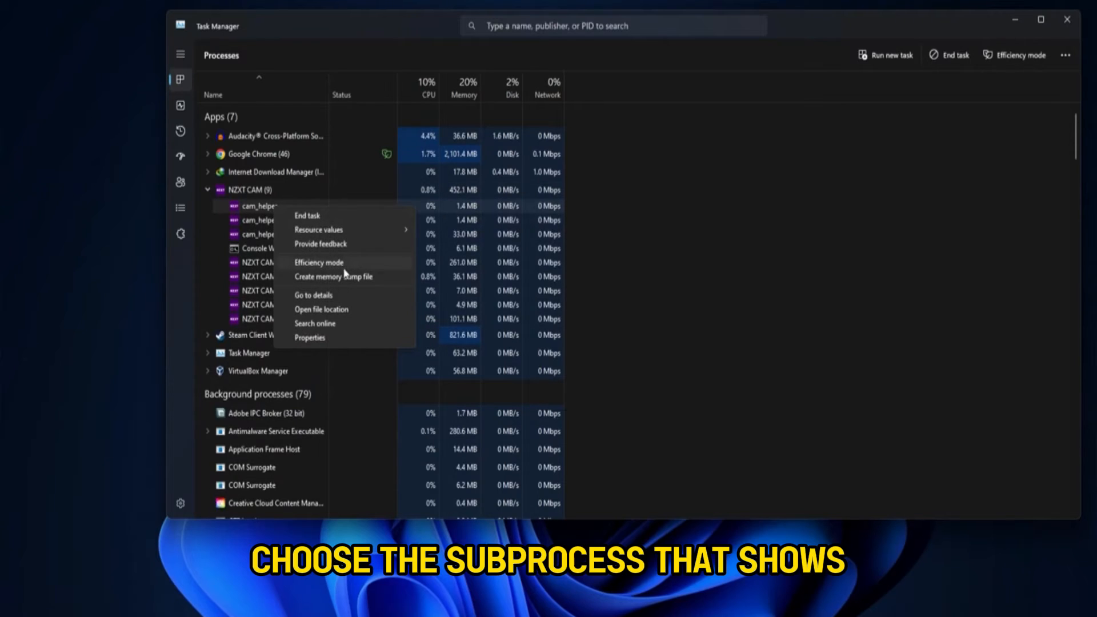
mouse_move(348, 260)
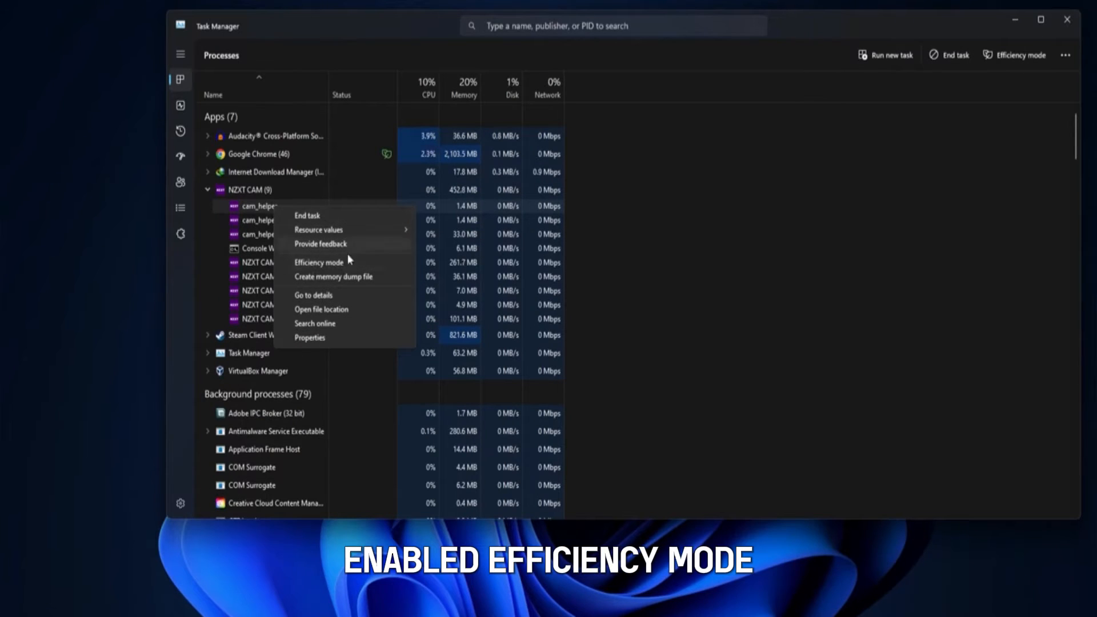
left_click(319, 262)
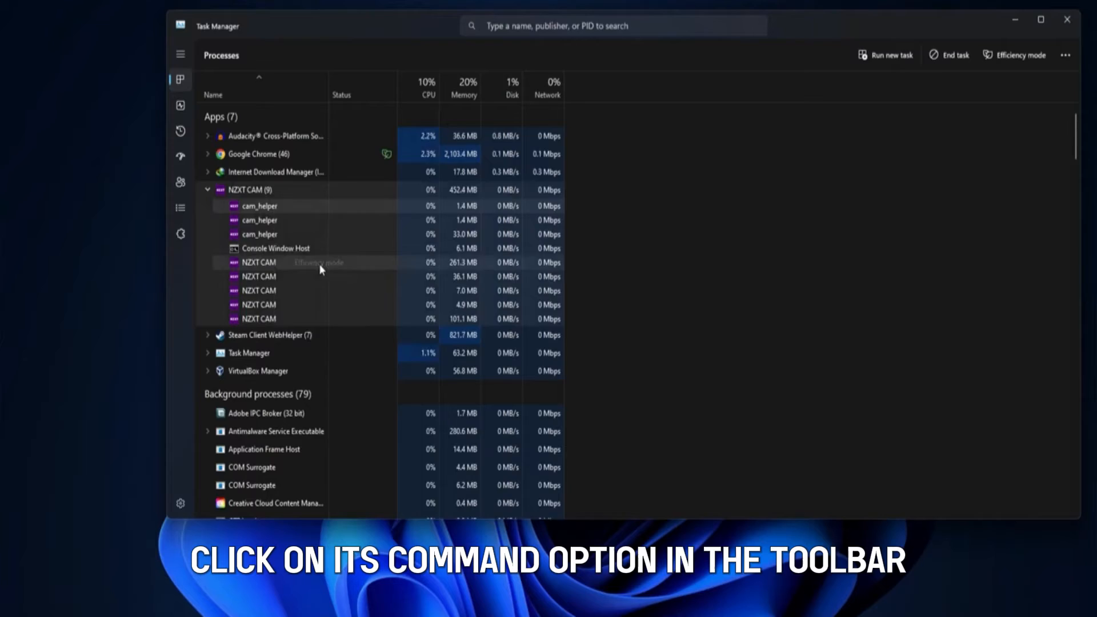
left_click(1018, 55)
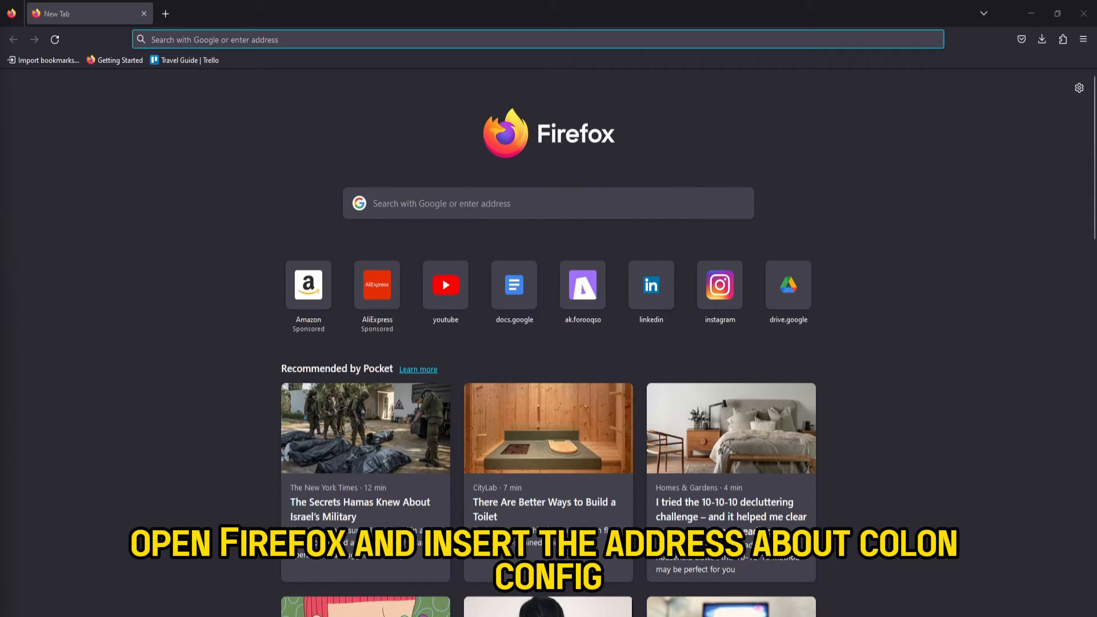
Step: Navigate Firefox to about:config from the new tab's address bar
type("about:config")
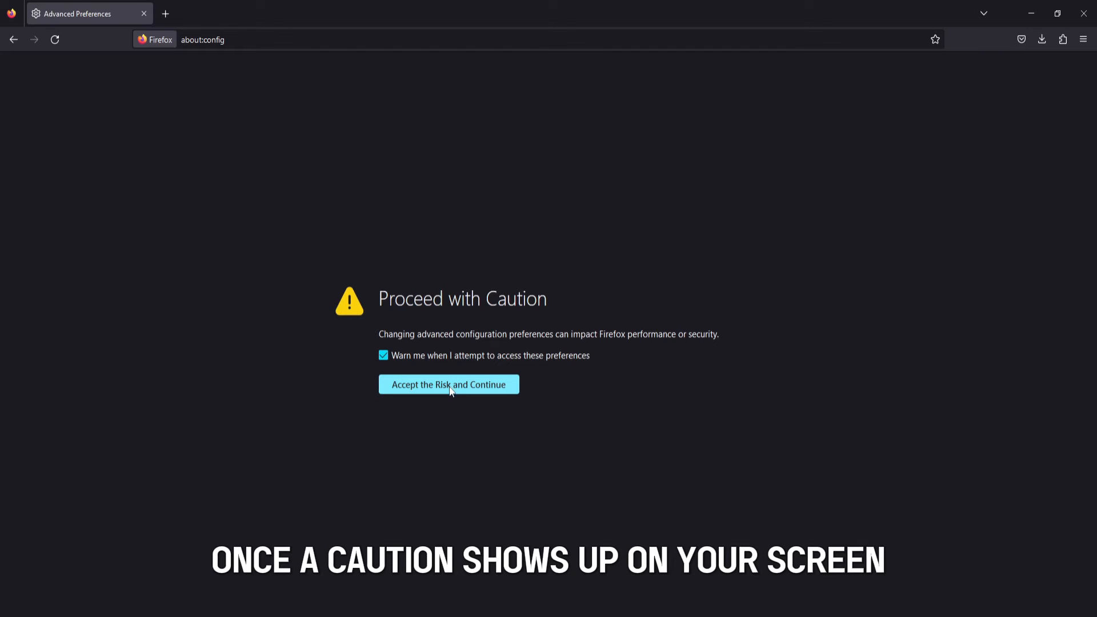
mouse_move(432, 405)
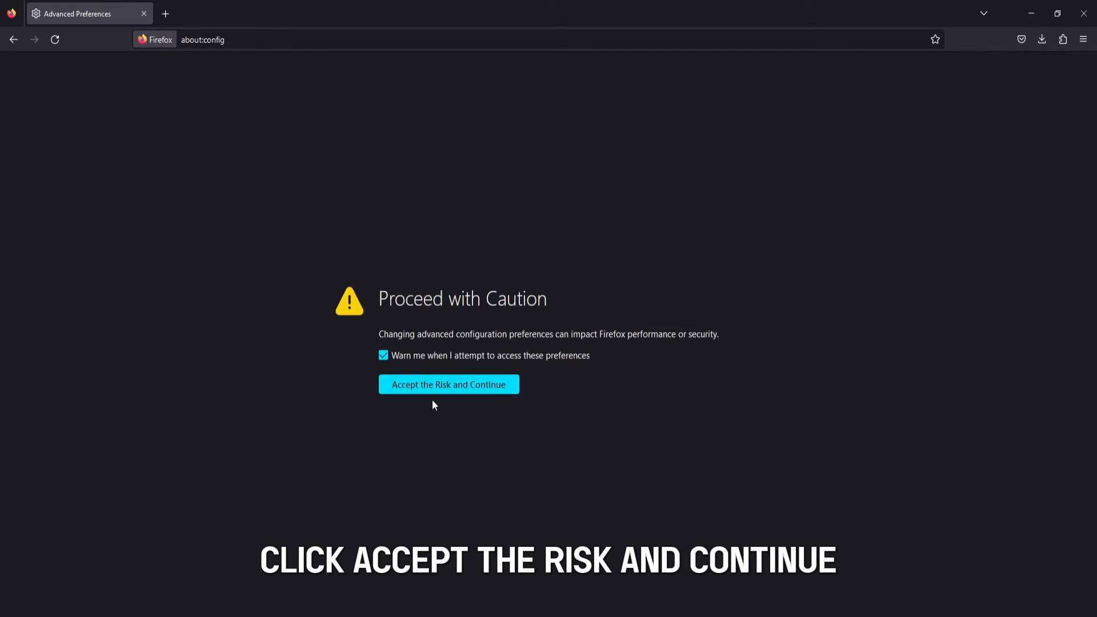
Step: Accept the Risk and Continue past the caution warning into advanced preferences
left_click(448, 384)
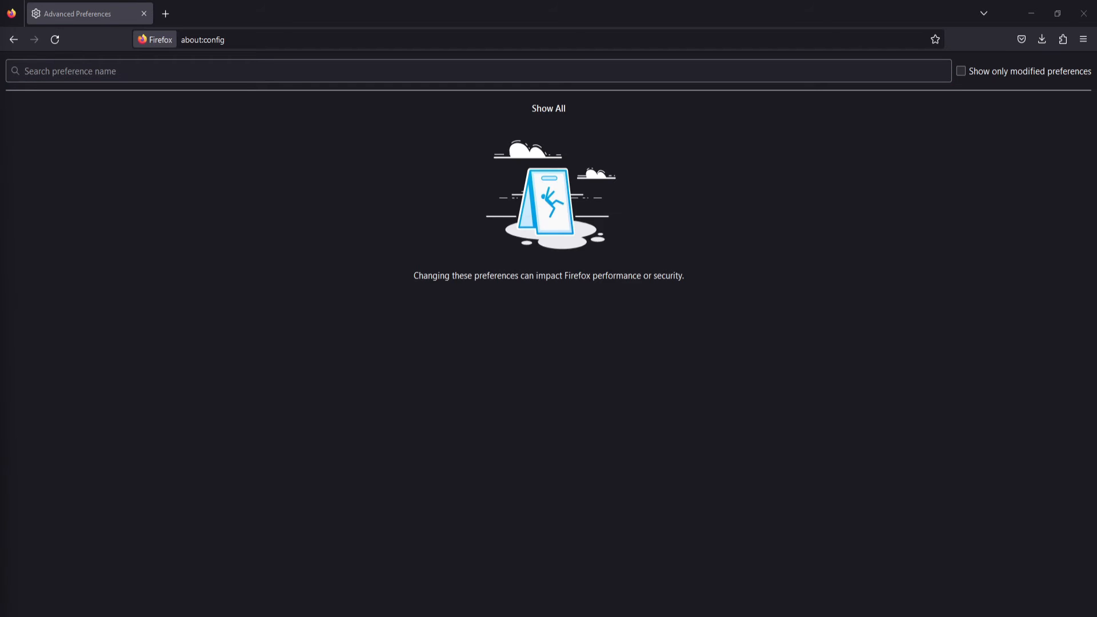
Step: Find dom.ipc.processPriorityManager.backgroundUsesEcoQoS and toggle it from false to true
left_click(478, 71)
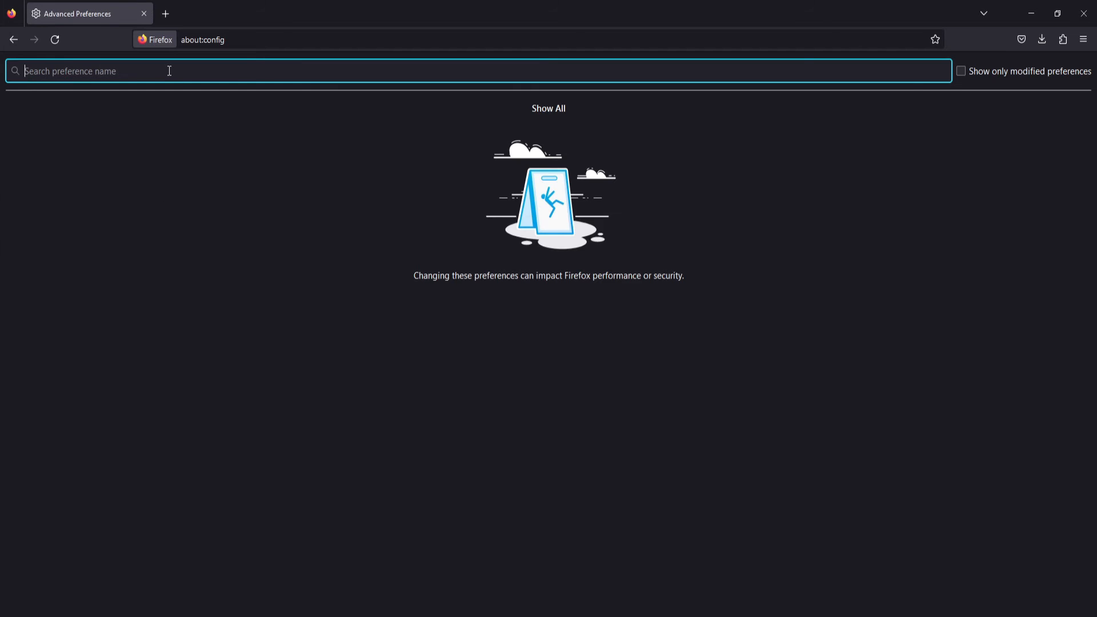
type("dom.ipc.processPriorityManager.backgroundUsesEcoQoS")
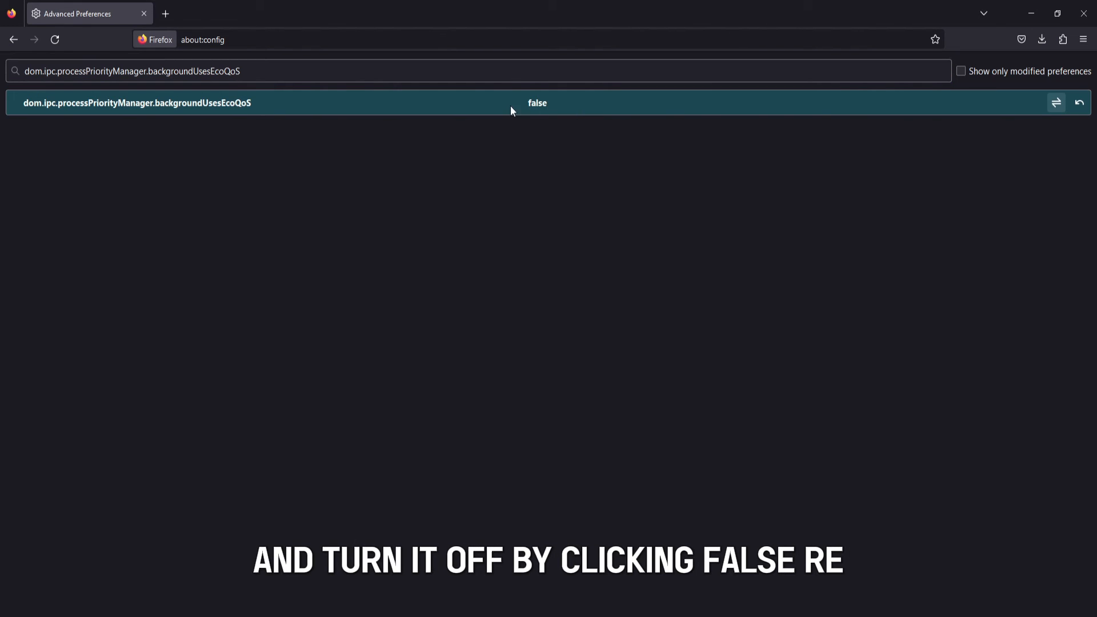
left_click(1056, 103)
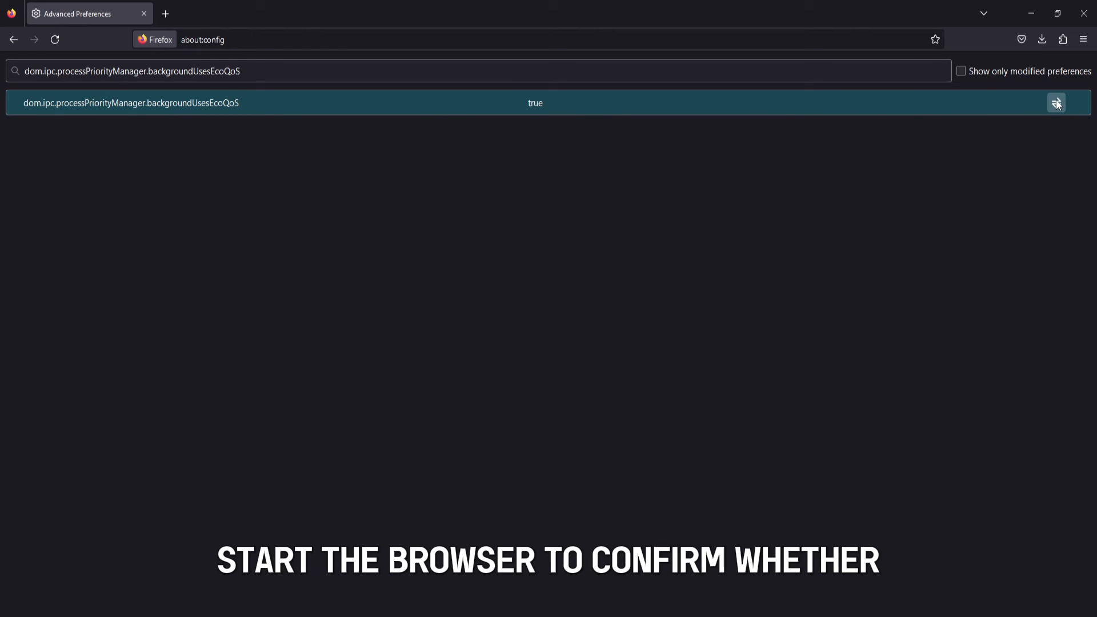
mouse_move(1057, 102)
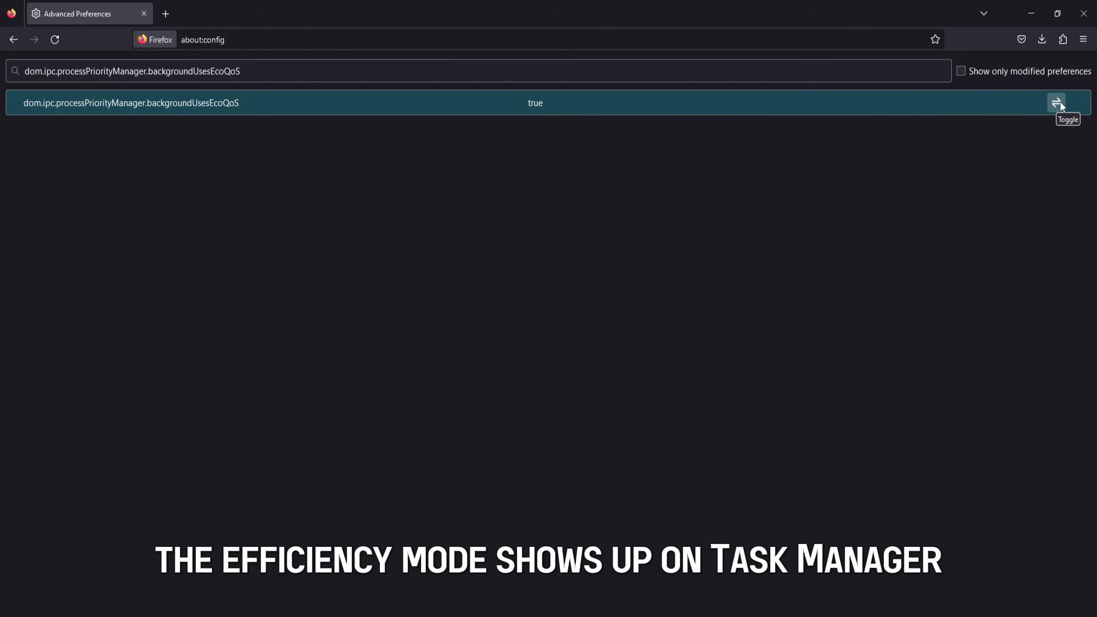